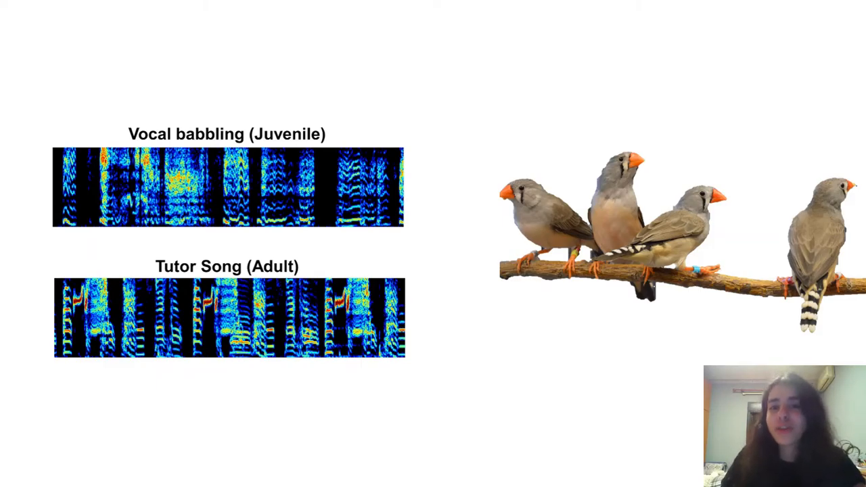
key(Right)
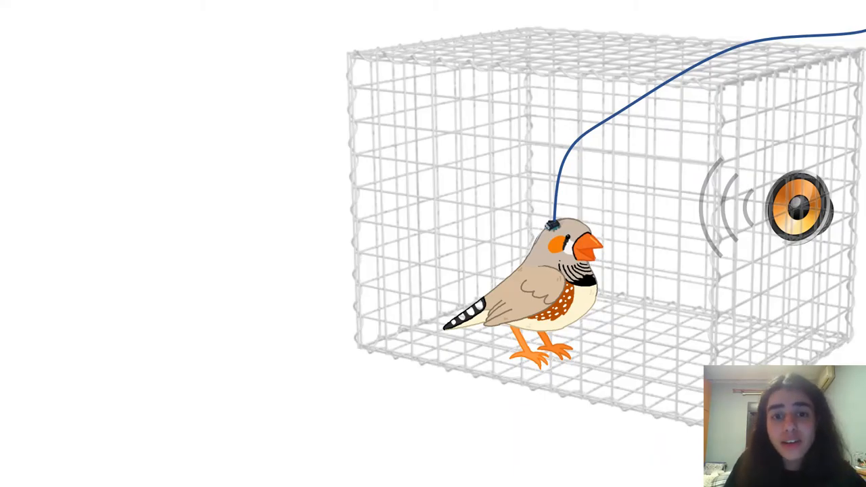